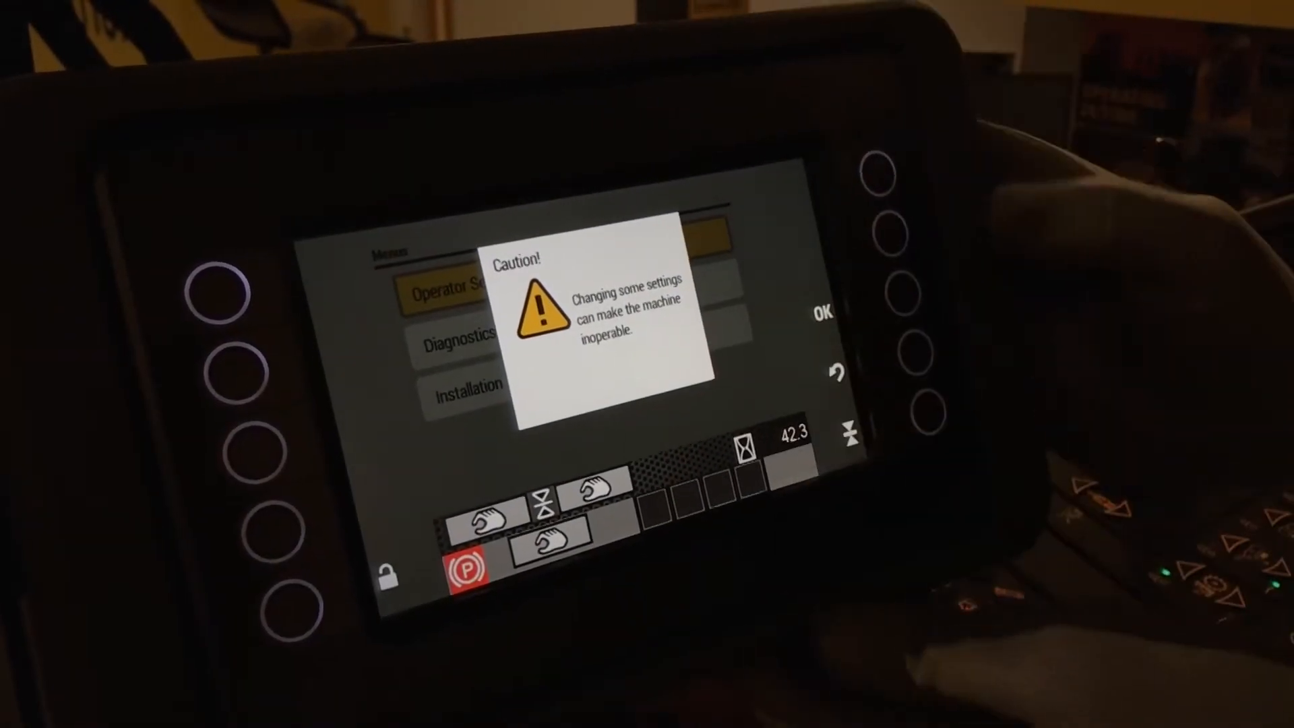
- Dismiss the settings caution and open Installation > Control Settings, requesting a reset to defaults
click(825, 312)
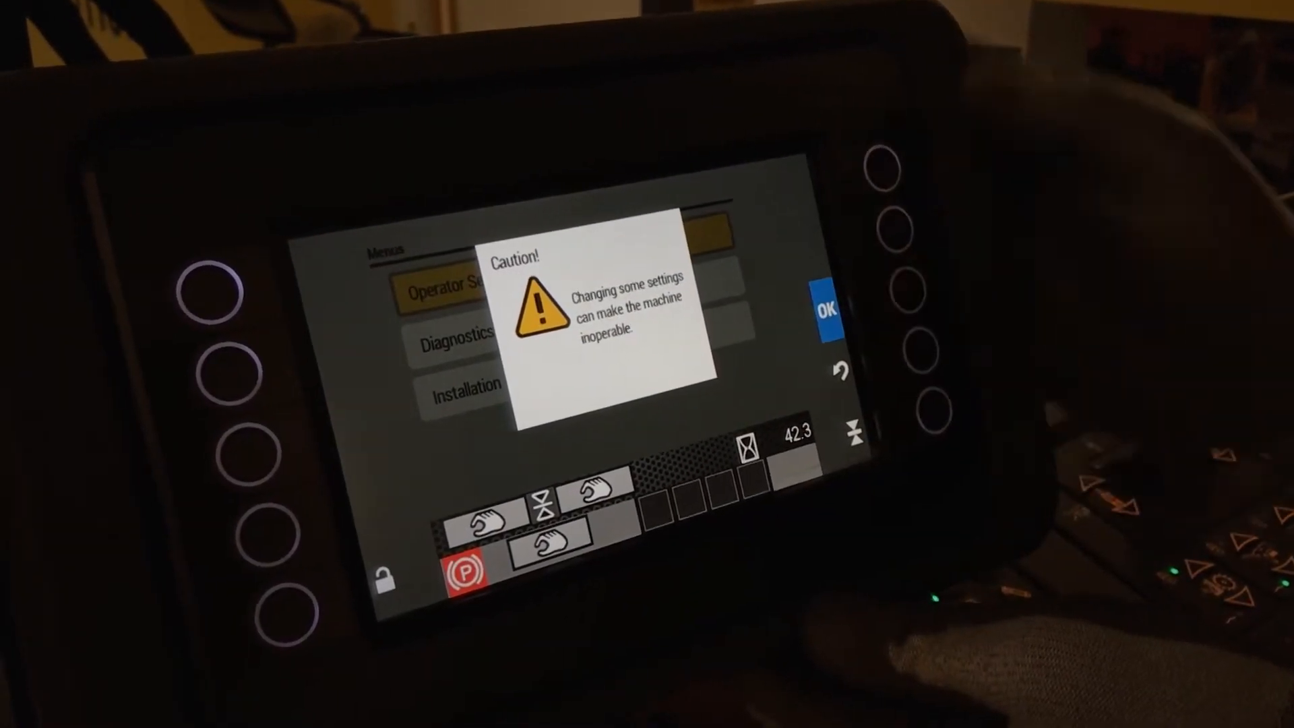
click(827, 309)
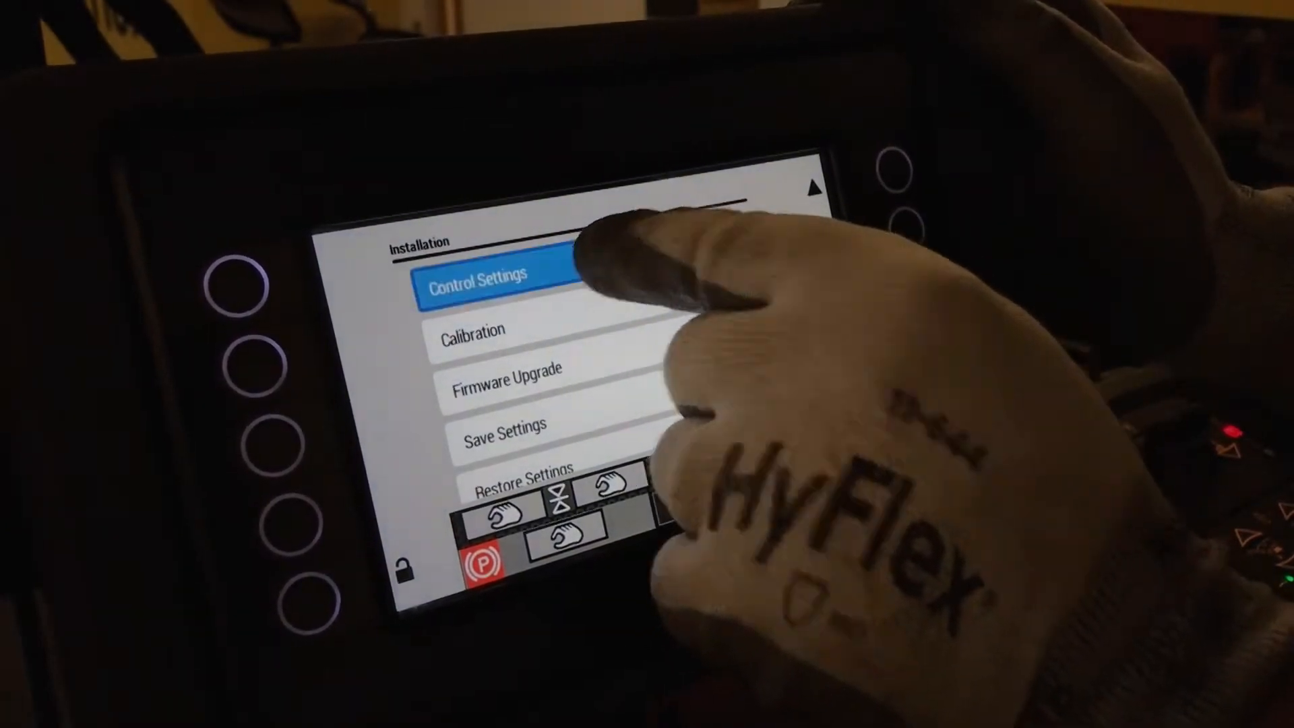
click(486, 277)
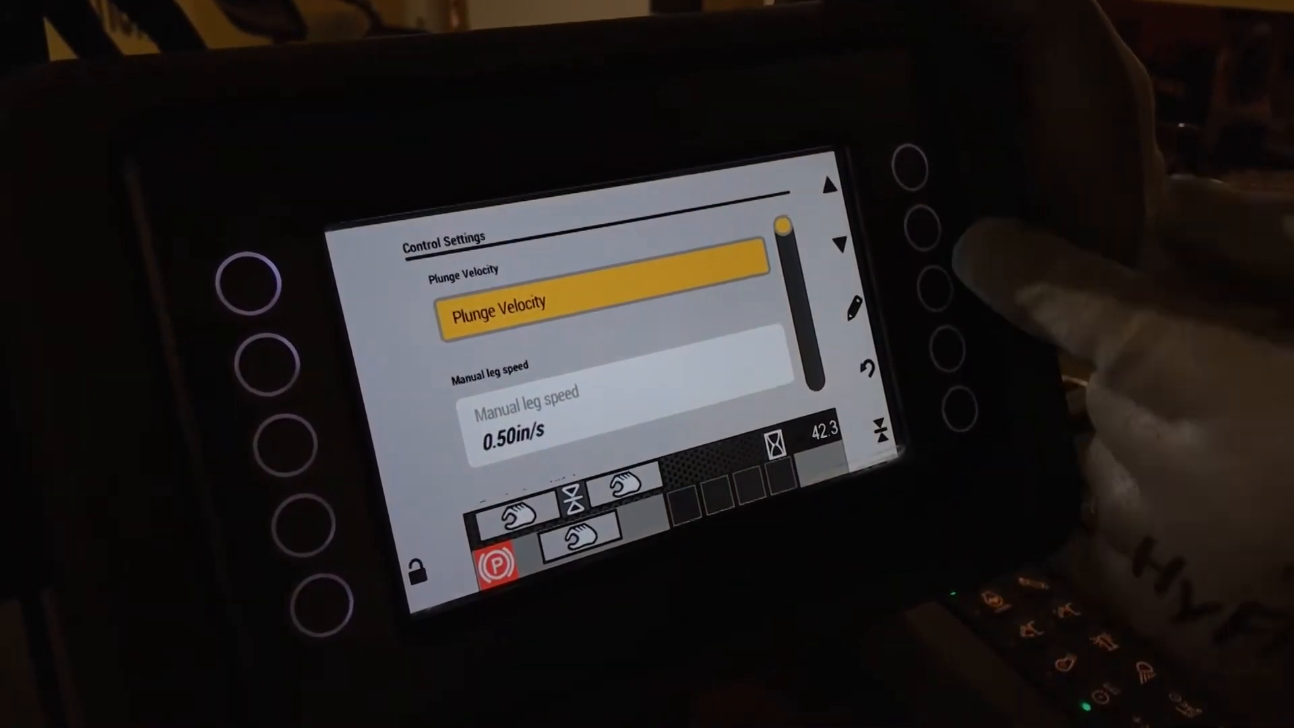
click(835, 165)
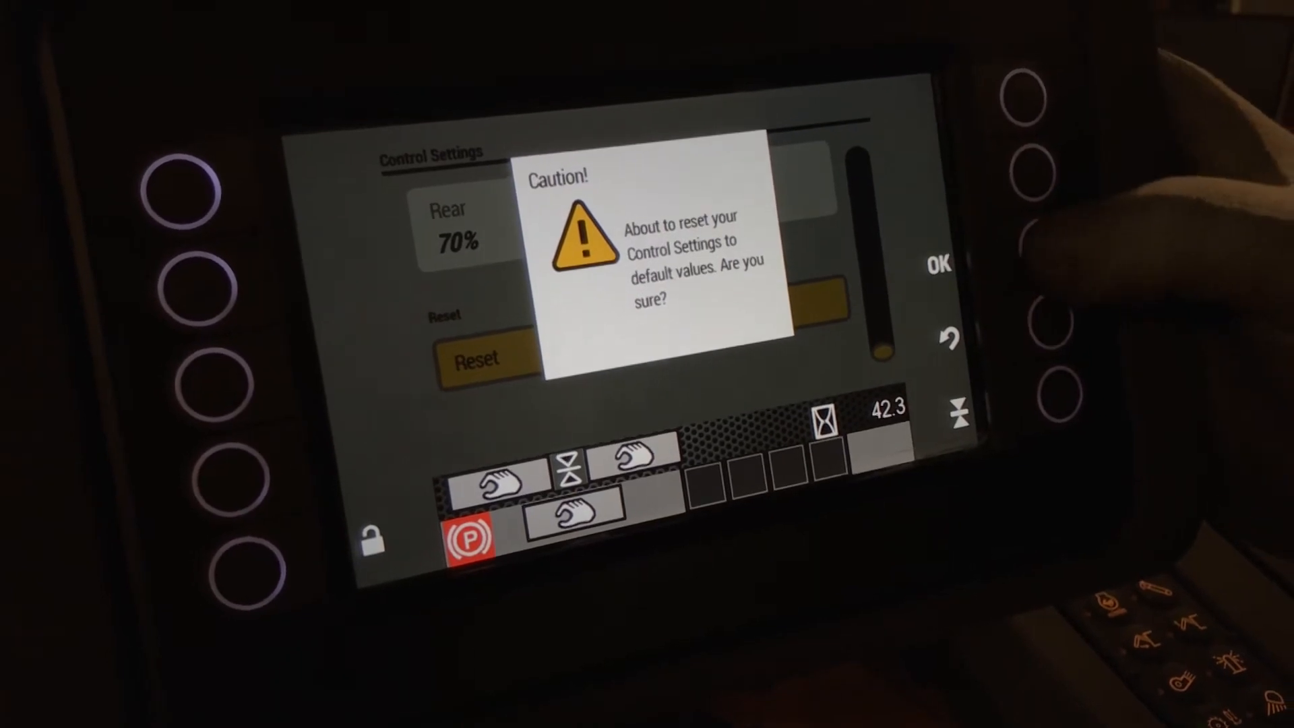
- Confirm the Control Settings reset so Rear returns to its 100% default
click(937, 265)
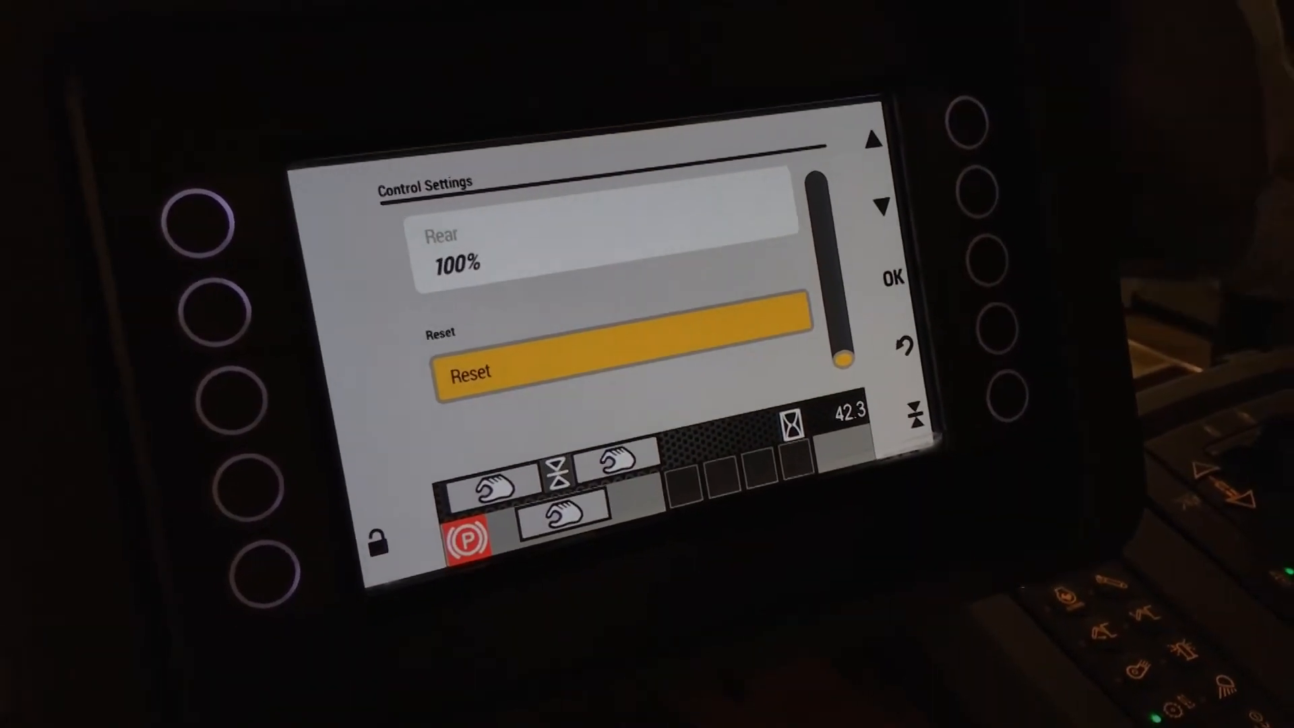